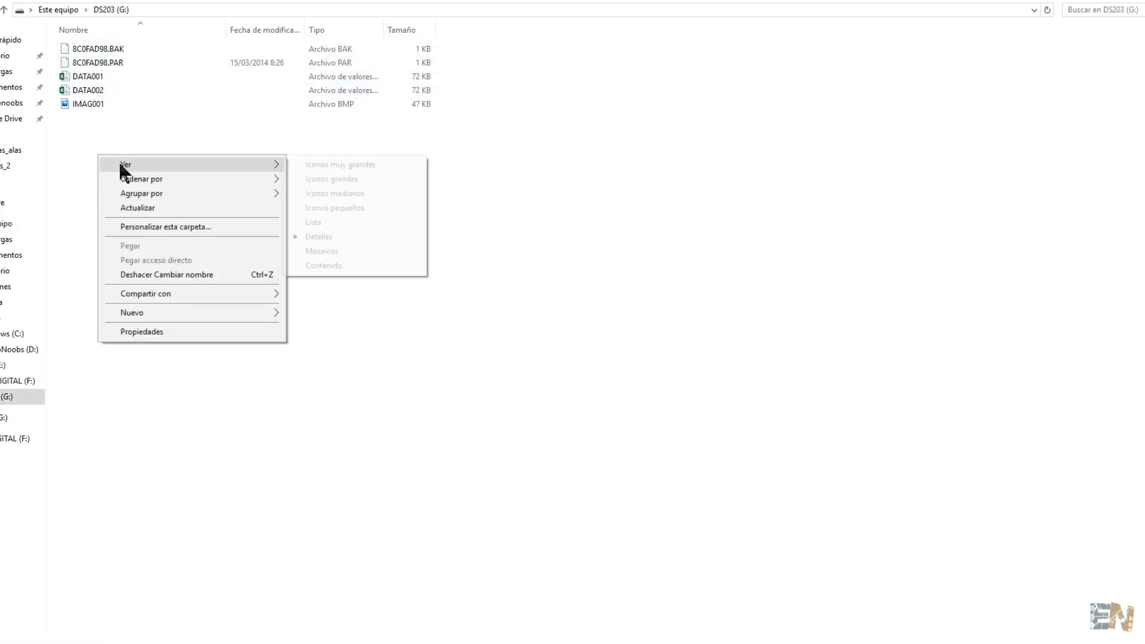
- Switch the DS203 folder to large icons and open IMAG001.BMP in Photos
{"action": "left_click", "coordinate": [332, 178]}
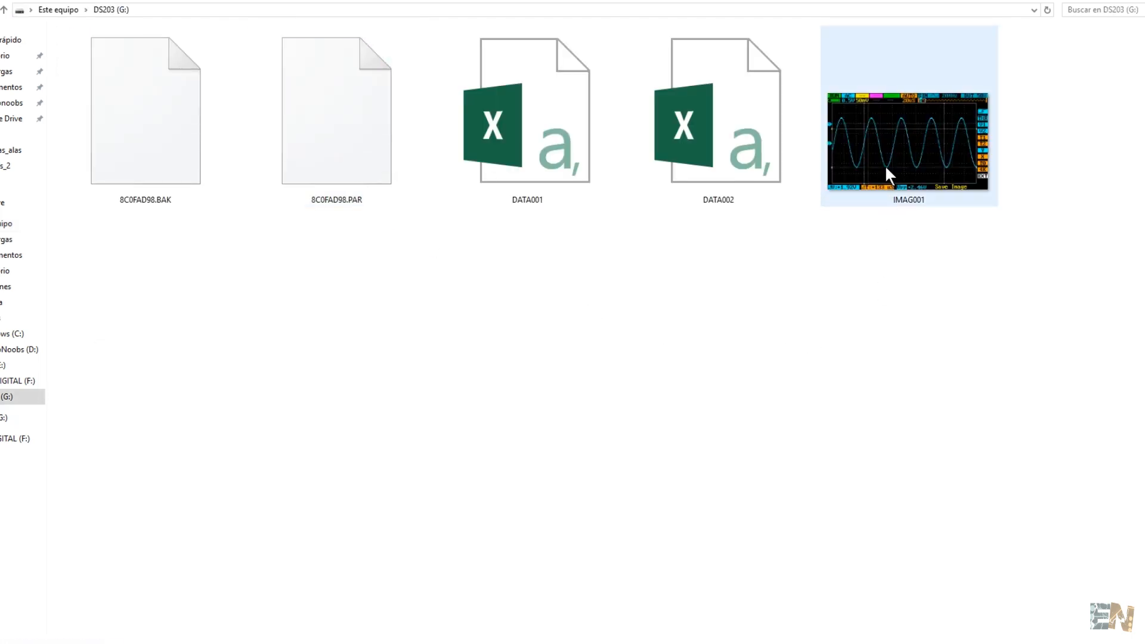
{"action": "double_click", "coordinate": [907, 141]}
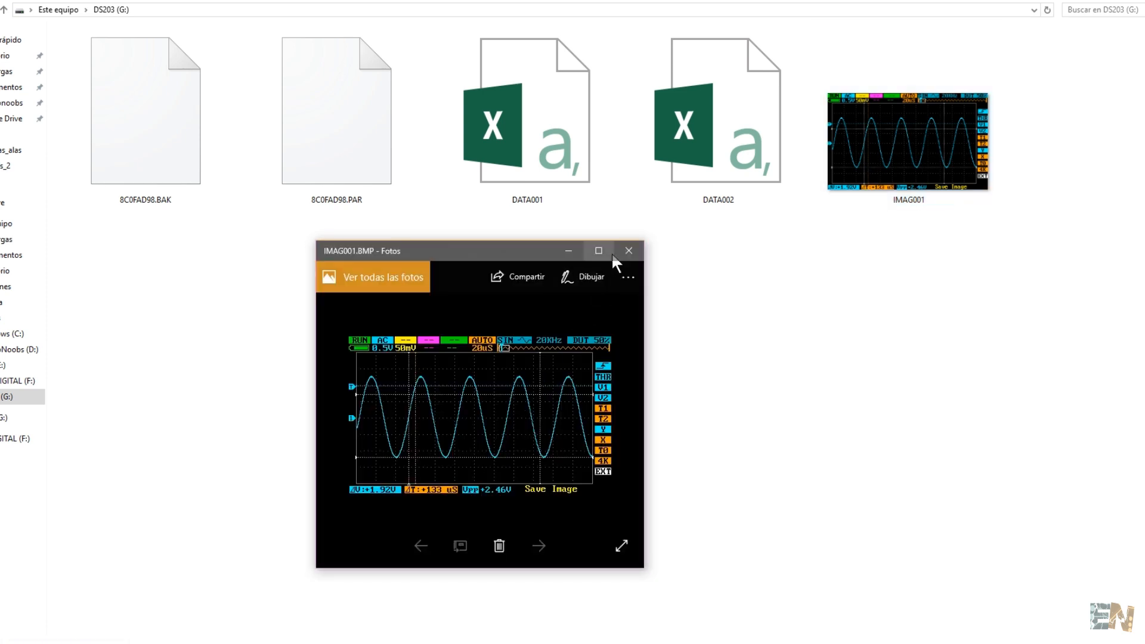
{"action": "mouse_move", "coordinate": [628, 250]}
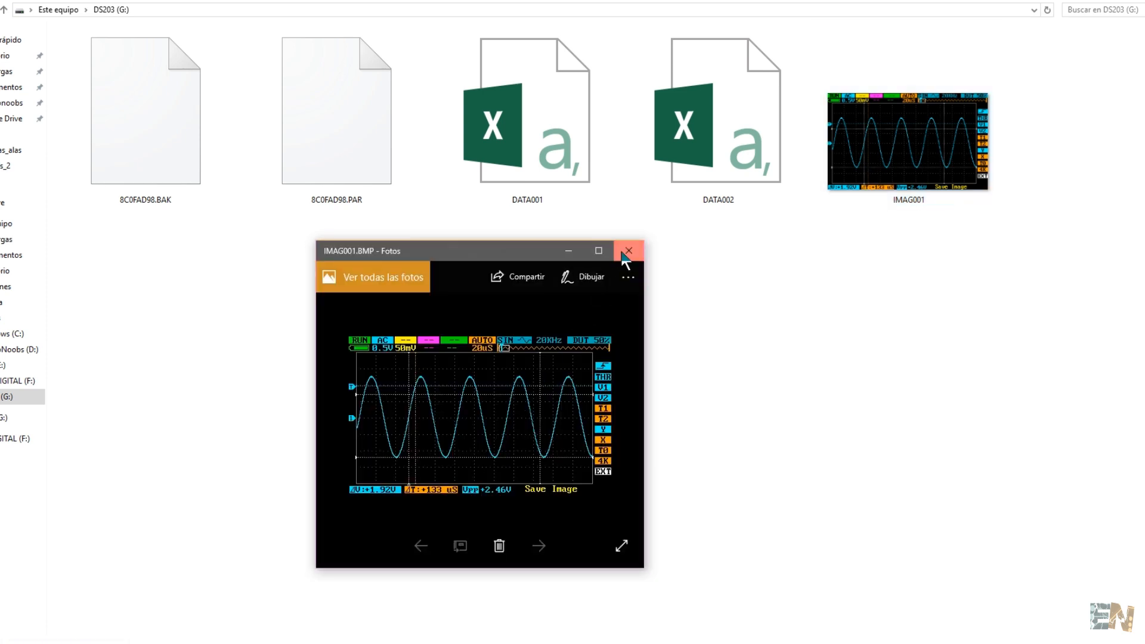